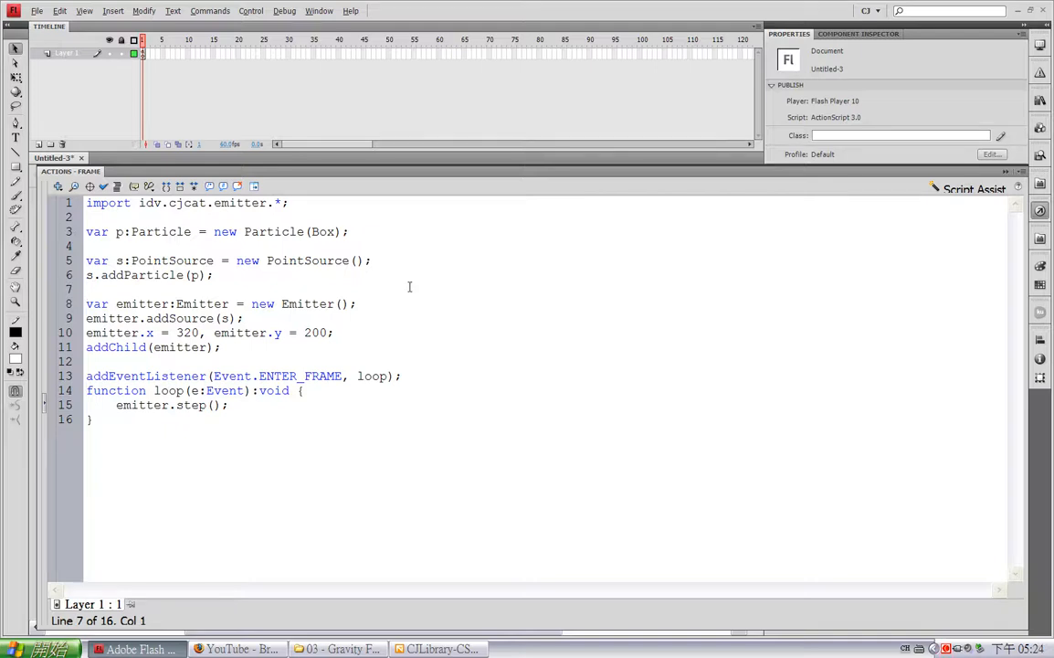
Make the loop set s.x and s.y to emitter.mouseX and mouseY, then test the movie.
{"action": "left_click", "coordinate": [87, 289]}
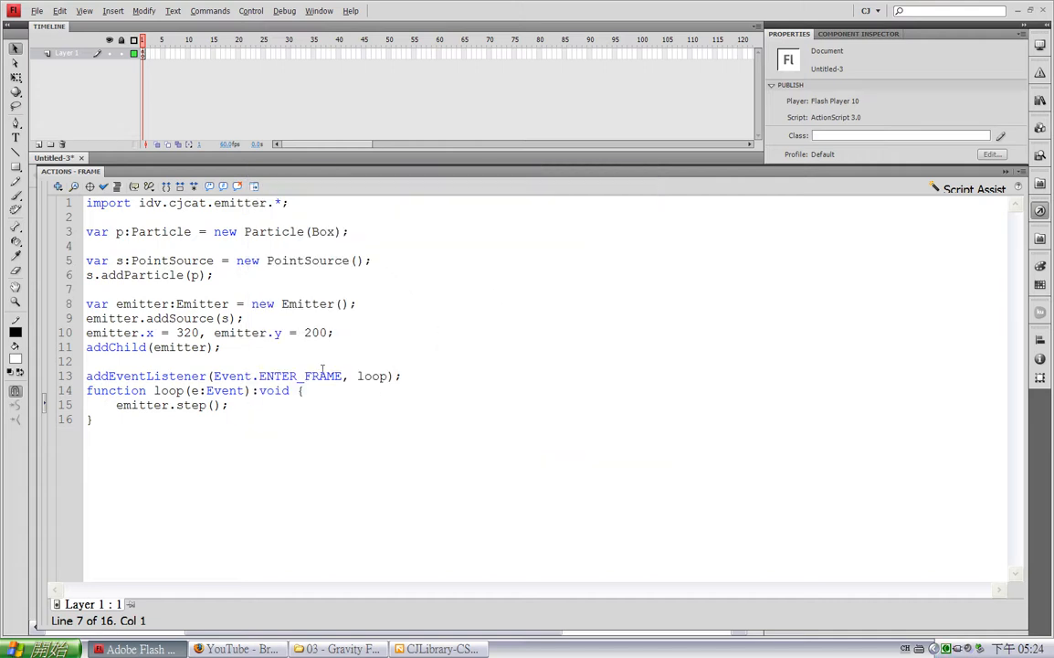
{"action": "key", "text": "enter"}
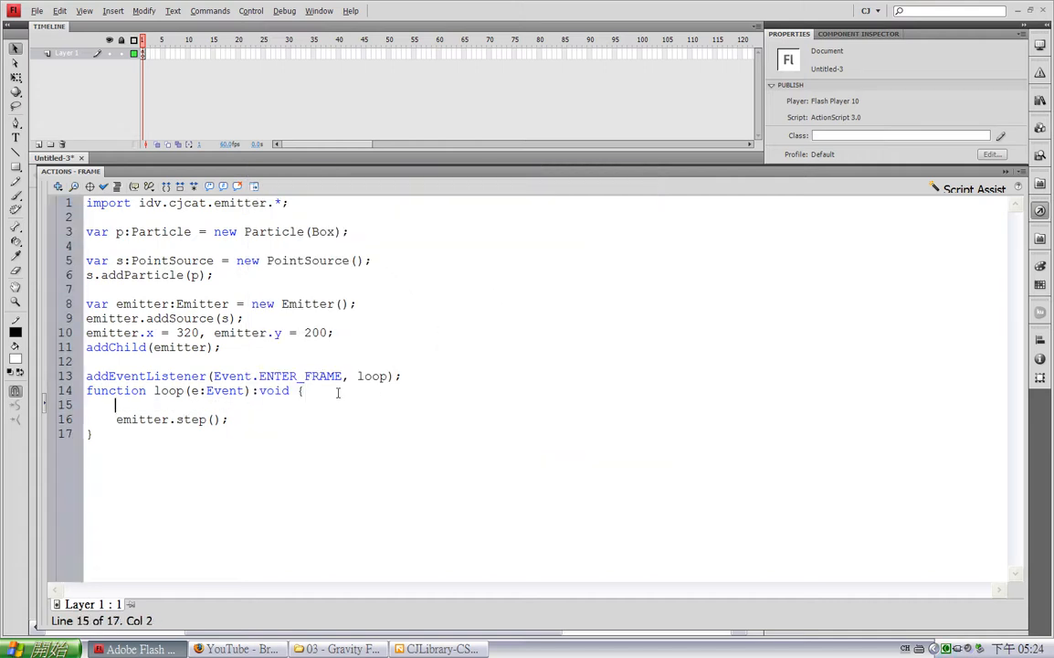
{"action": "type", "text": "s.x = emitter.mouseX;"}
{"action": "type", "text": "s.y = emitte"}
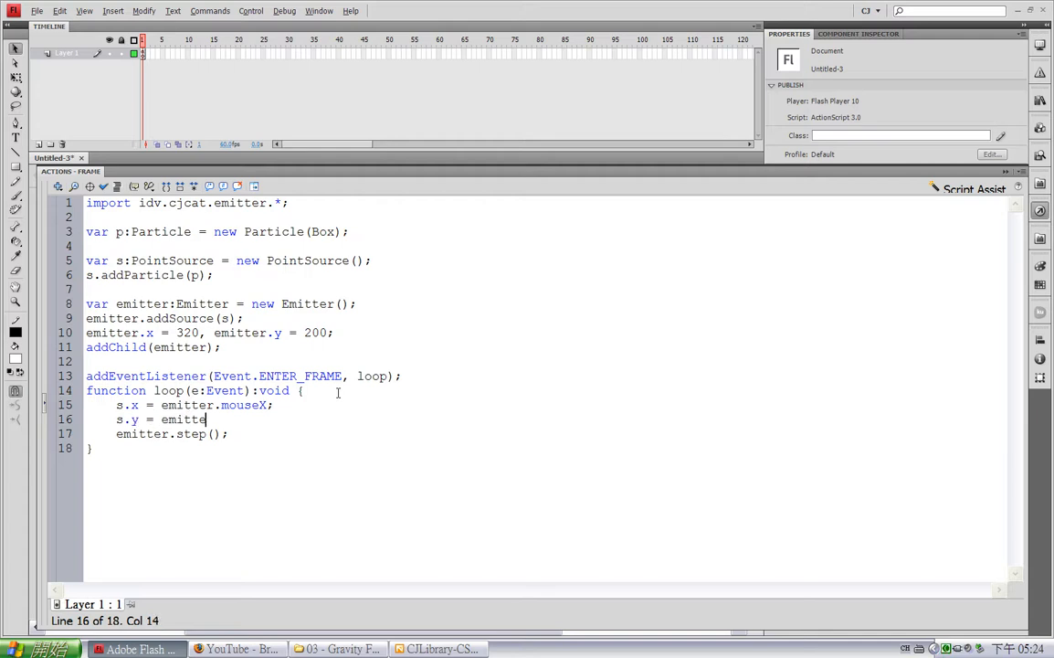
{"action": "type", "text": "r.Mous"}
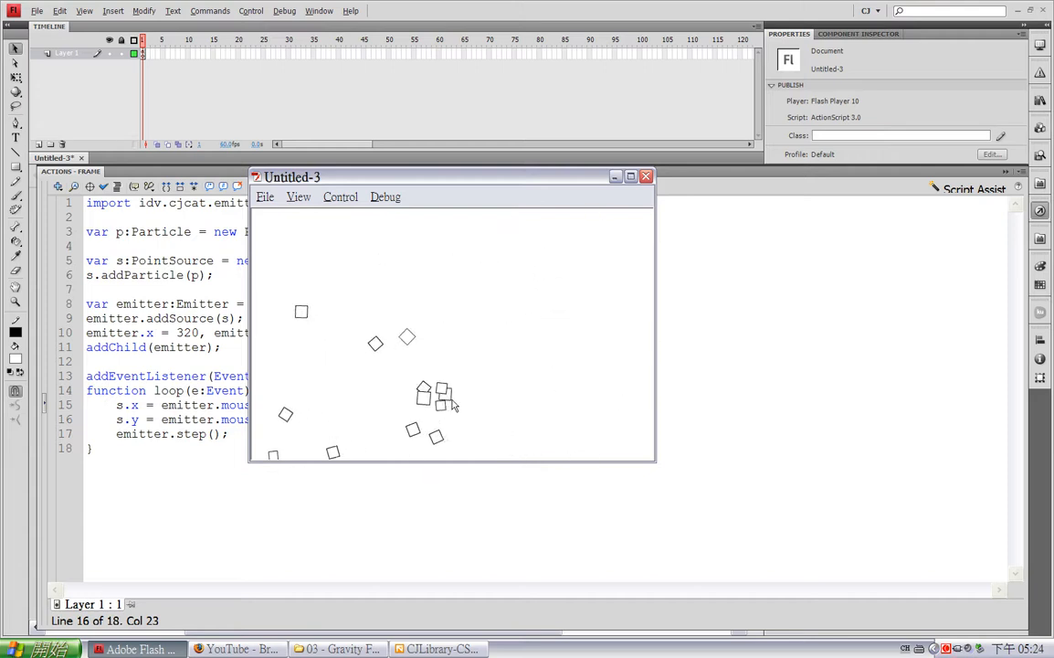
{"action": "mouse_move", "coordinate": [539, 315]}
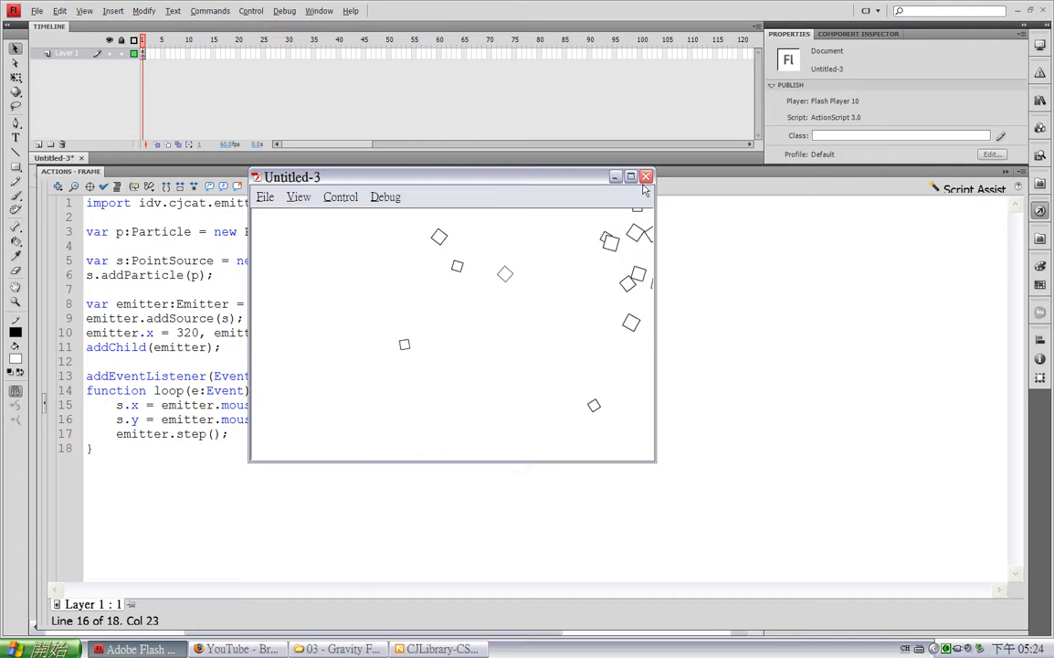
Add s.active = false; after addParticle so the tested movie emits nothing, then close it.
{"action": "left_click", "coordinate": [646, 176]}
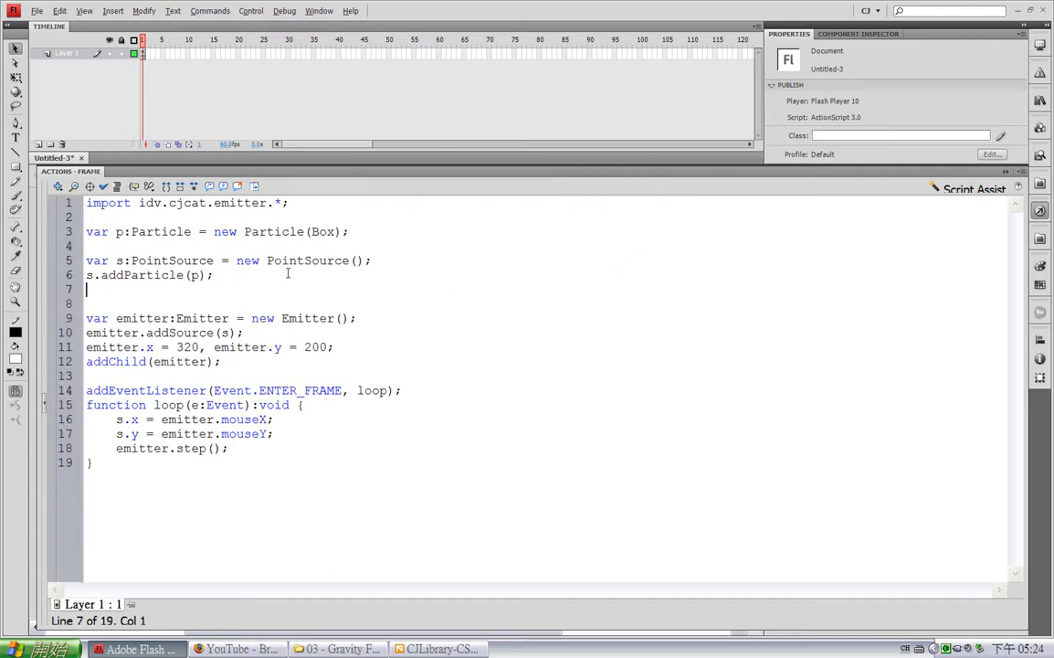
{"action": "type", "text": "s.acitiv"}
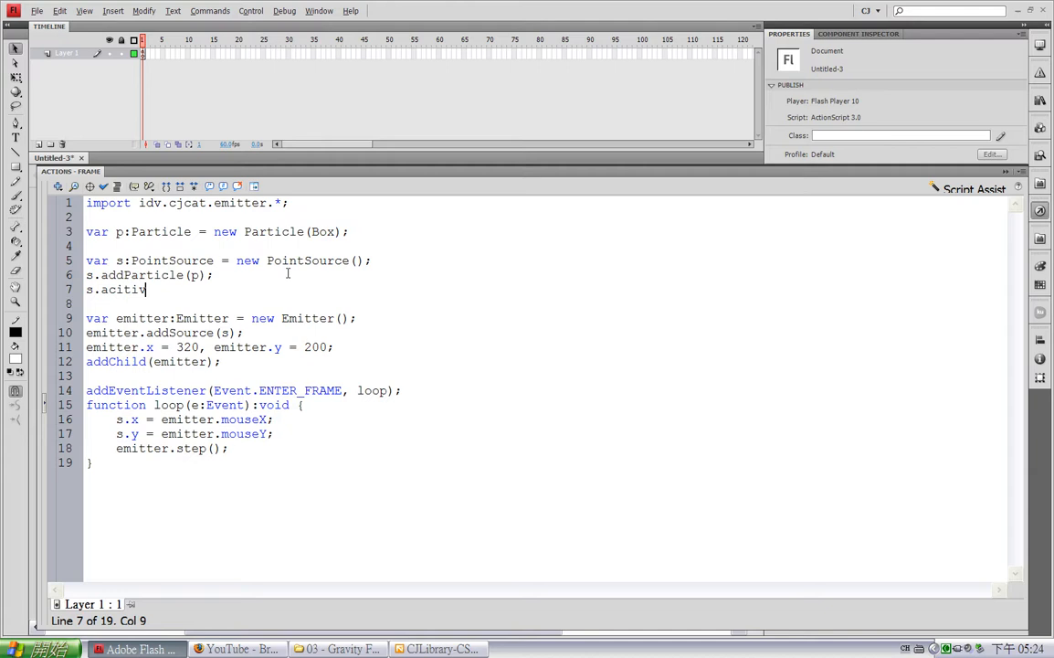
{"action": "key", "text": "BackSpace"}
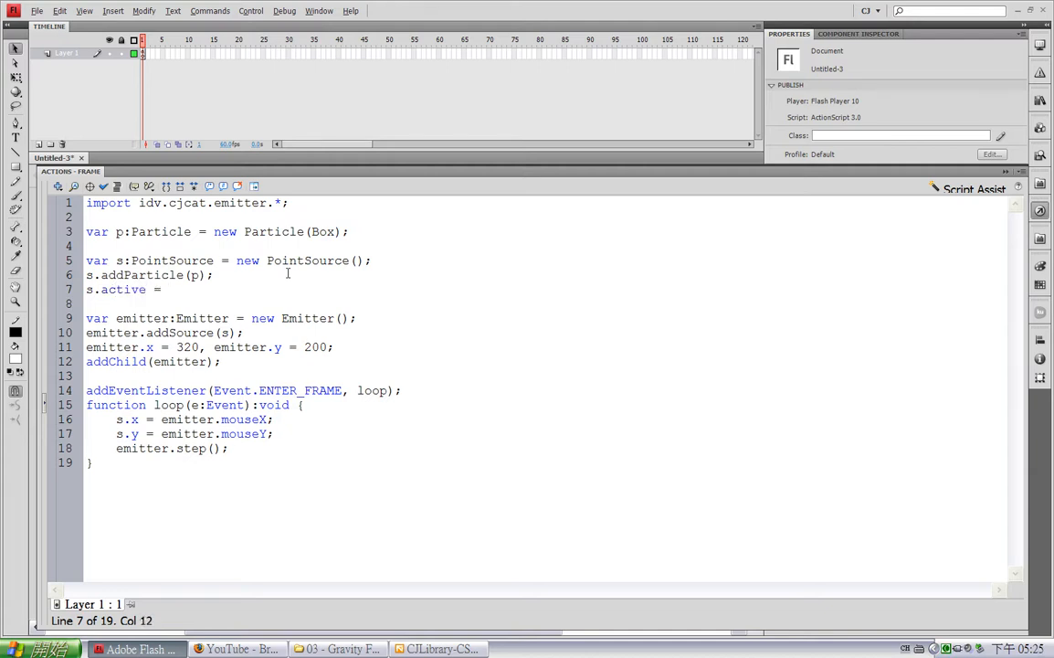
{"action": "type", "text": "false;"}
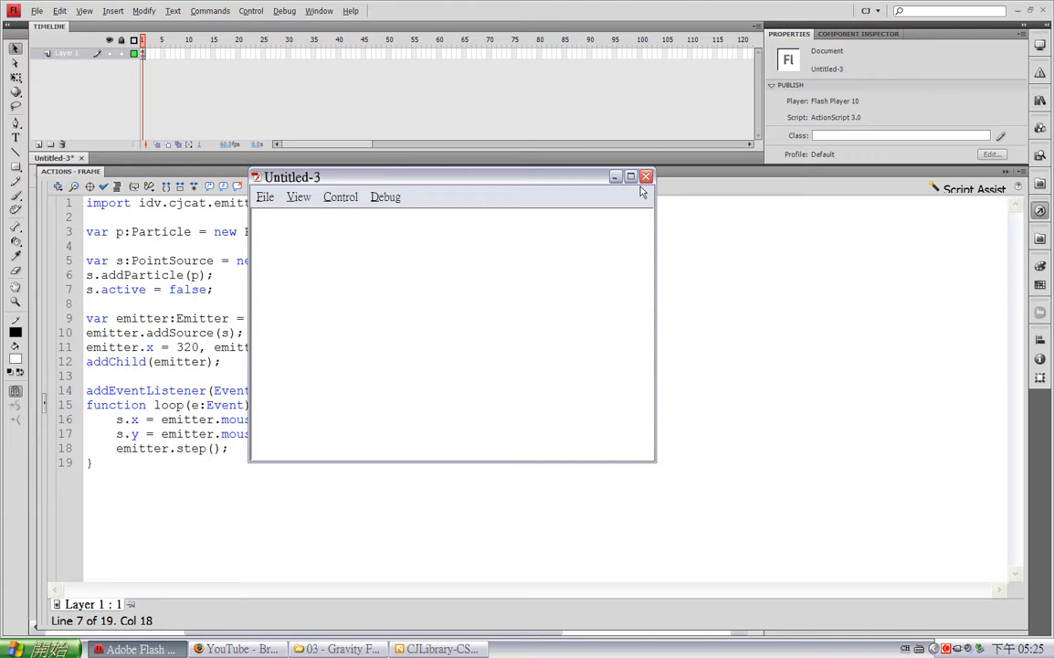
{"action": "left_click", "coordinate": [646, 176]}
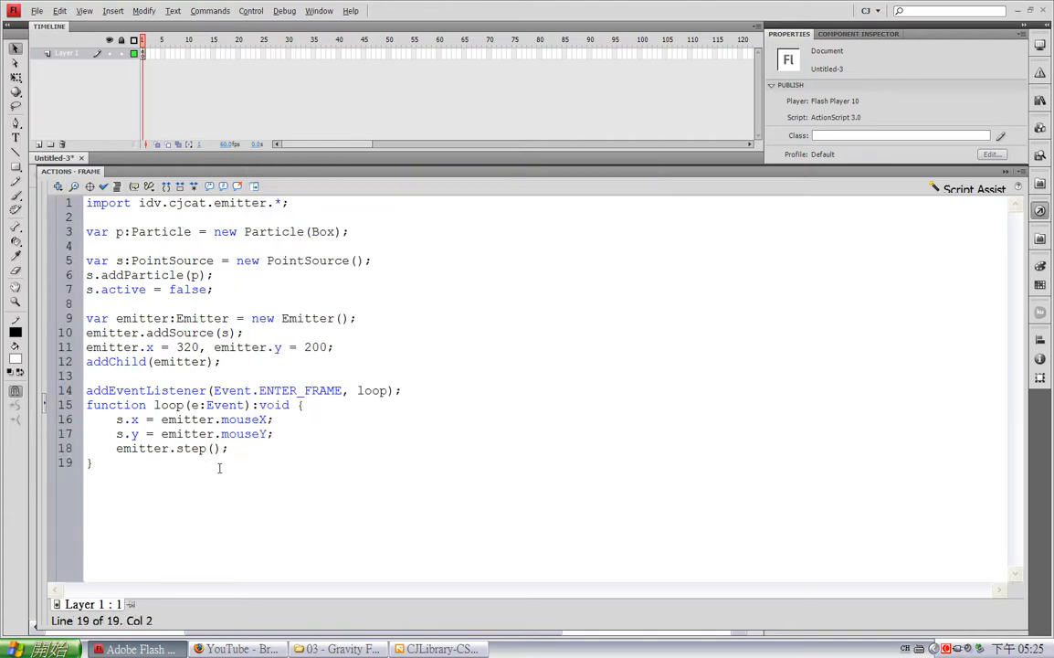
Add stage.addEventListener(MouseEvent.CLICK, burst) below the loop function.
{"action": "key", "text": "enter"}
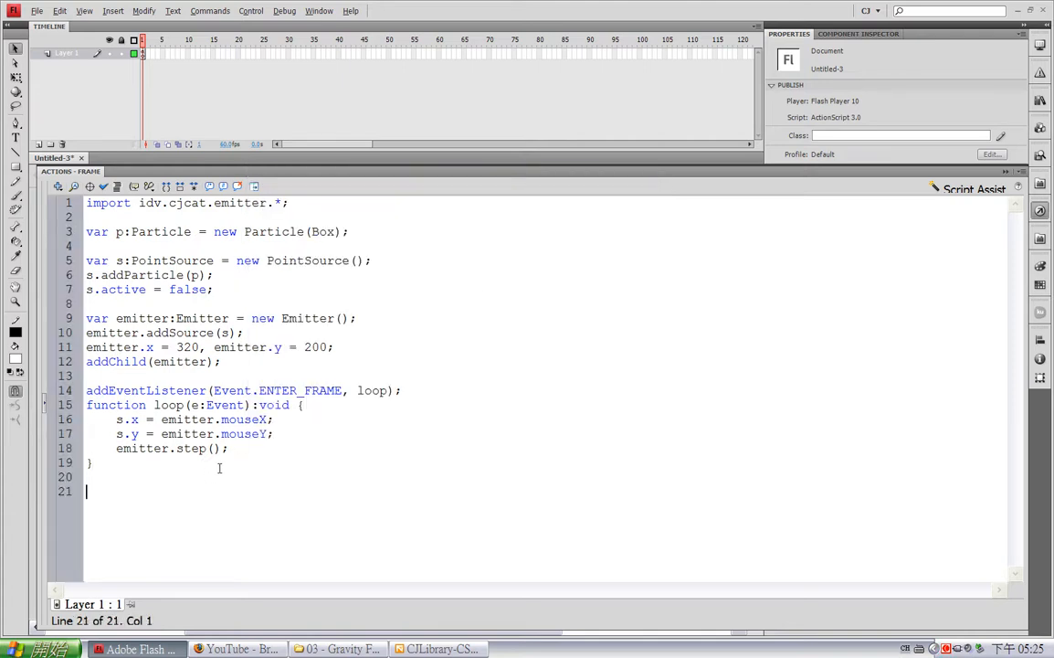
{"action": "type", "text": "sta"}
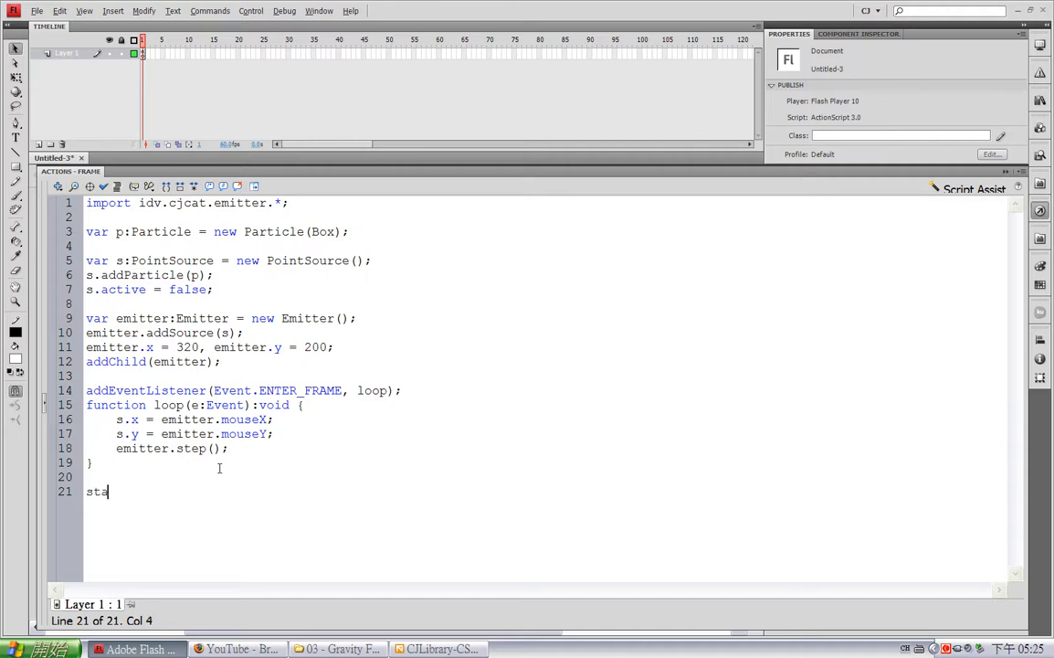
{"action": "type", "text": "ge.addE"}
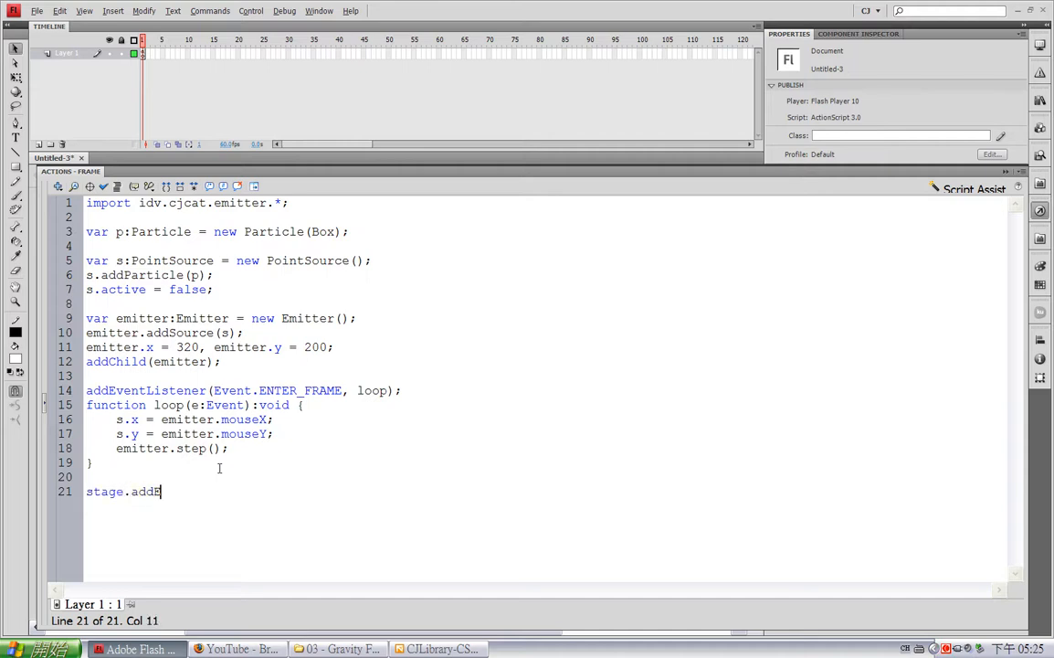
{"action": "type", "text": "EventListener("}
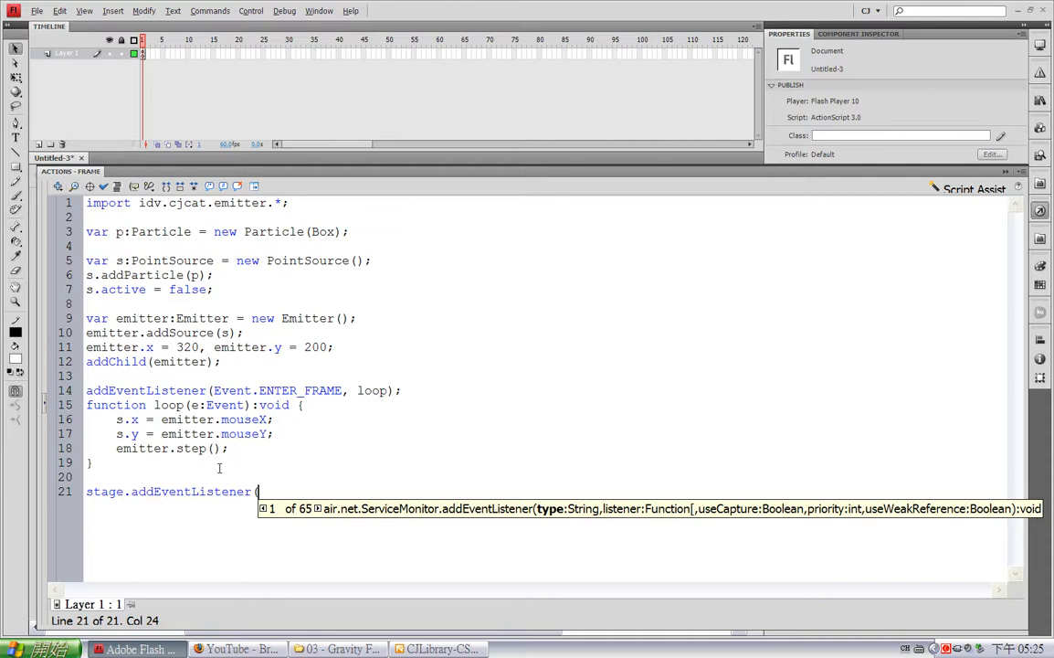
{"action": "type", "text": "MouseEvent.CI"}
{"action": "type", "text": "function busr"}
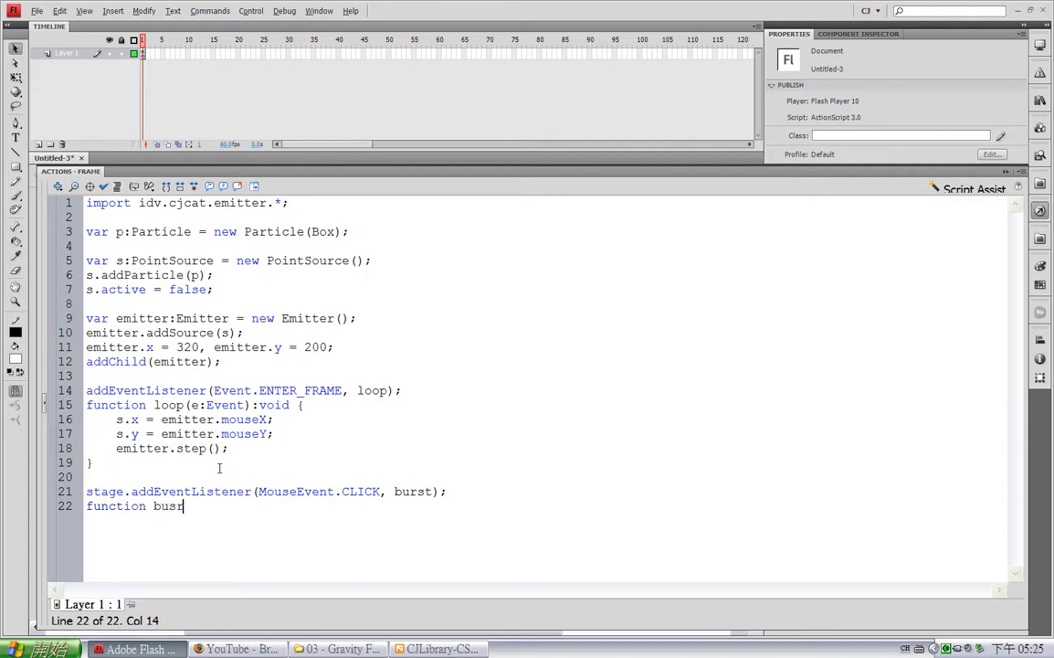
Write the misspelled busrt(e:Event) handler that calls s.burst(10).
{"action": "type", "text": "t(e:Event):void {"}
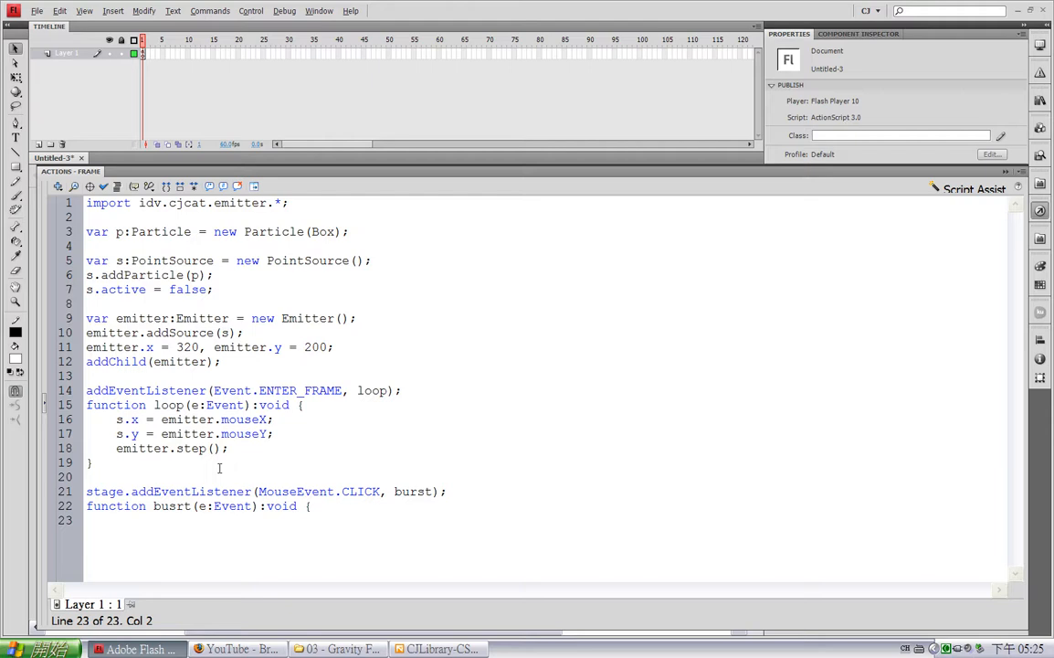
{"action": "type", "text": "s."}
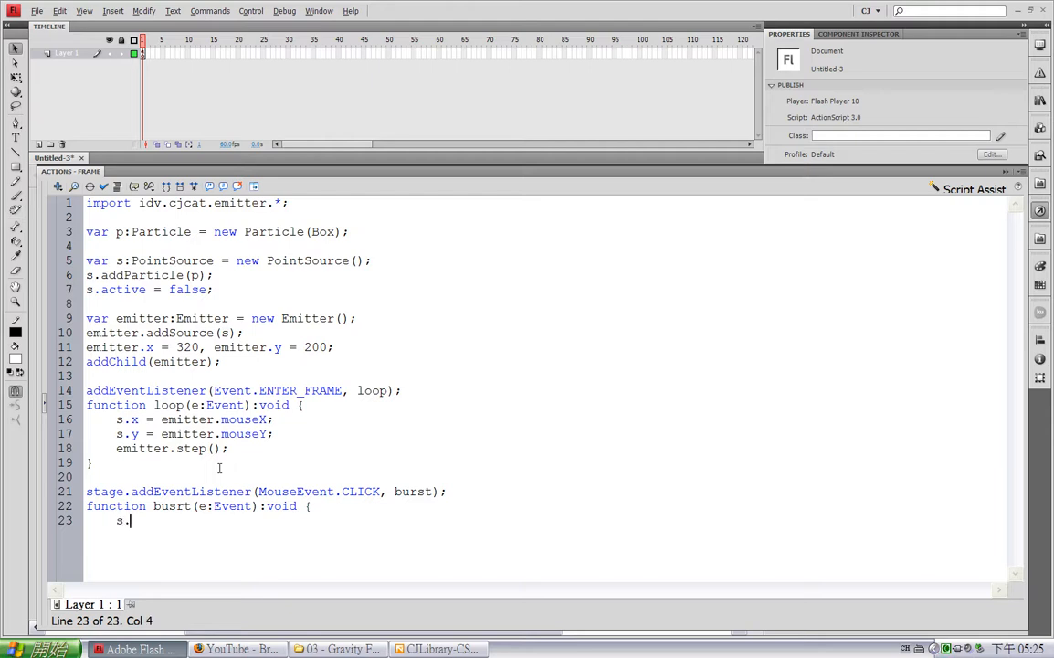
{"action": "type", "text": "burst"}
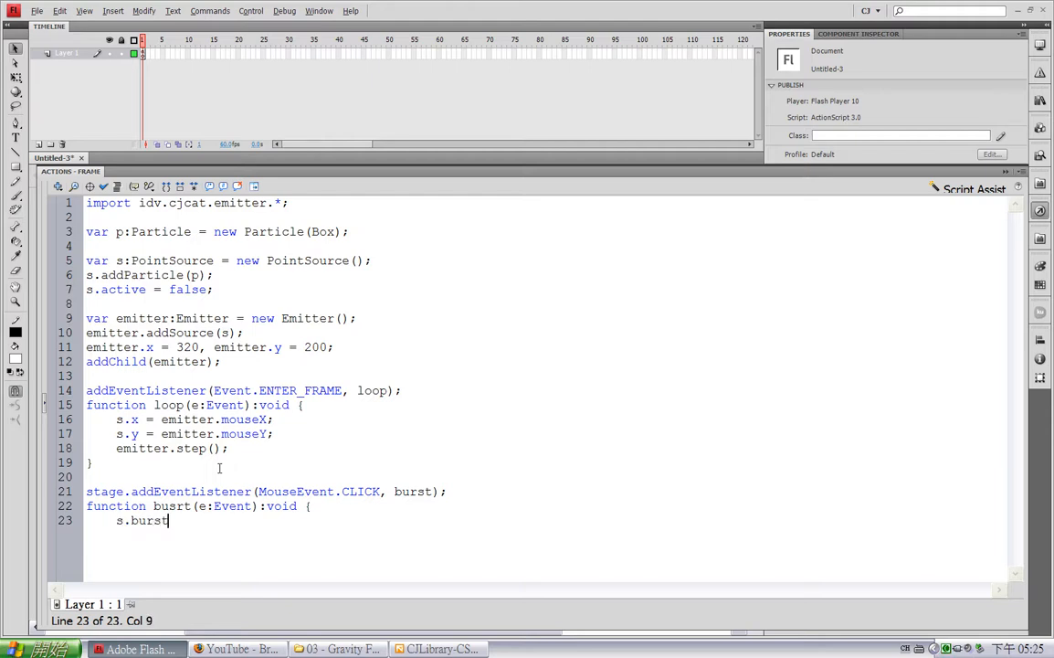
{"action": "type", "text": "("}
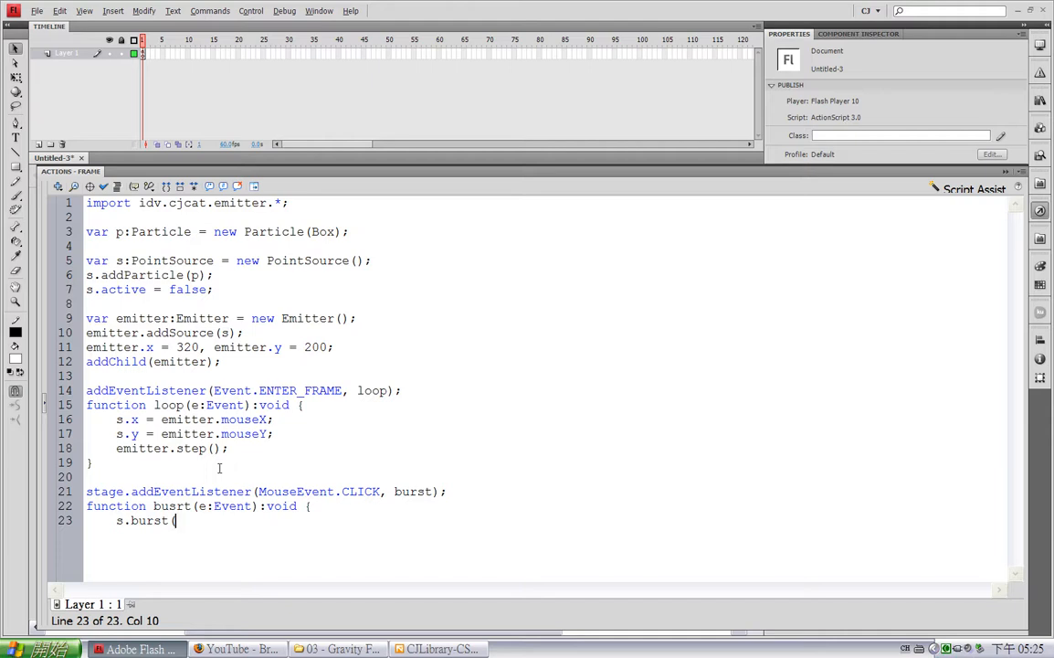
{"action": "type", "text": "10);"}
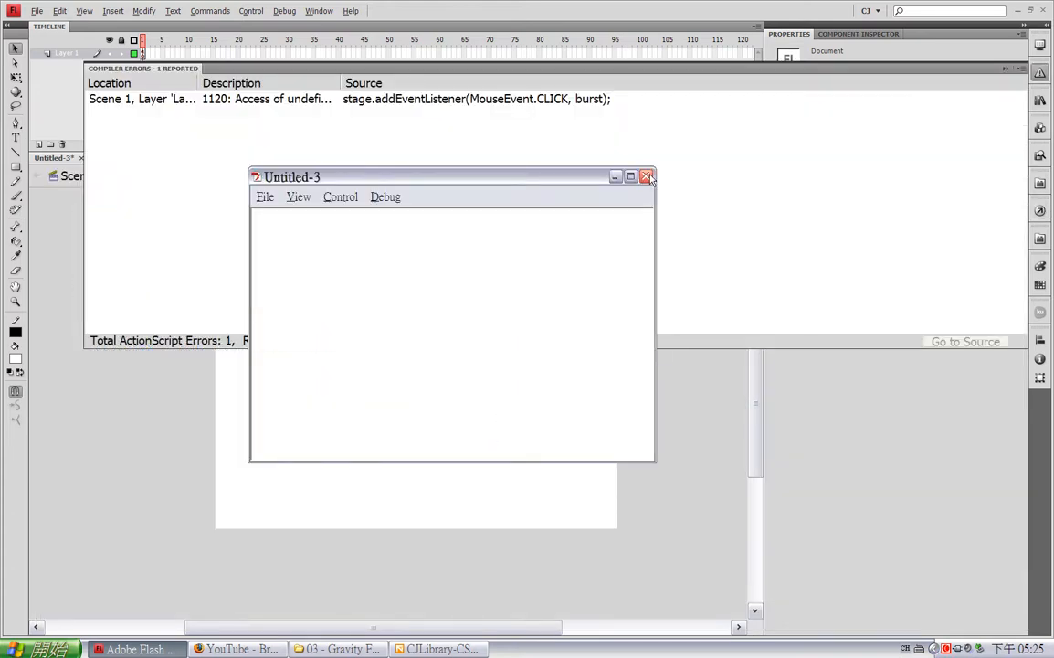
Correct the handler name to burst so clicks call s.burst(10), test, and close the preview.
{"action": "left_click", "coordinate": [647, 176]}
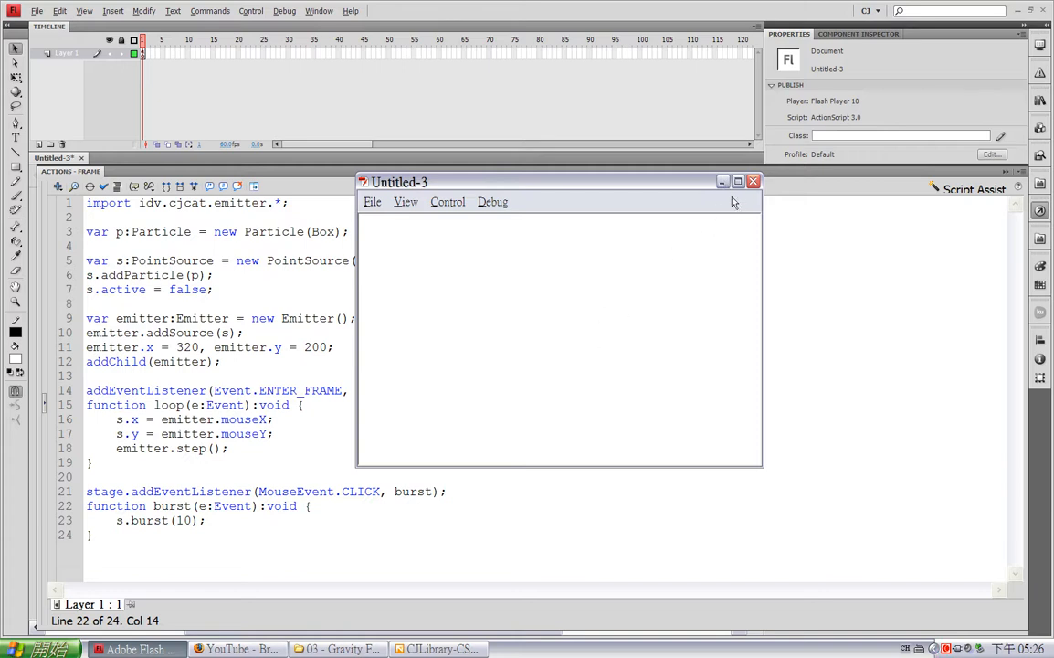
{"action": "left_click", "coordinate": [753, 181]}
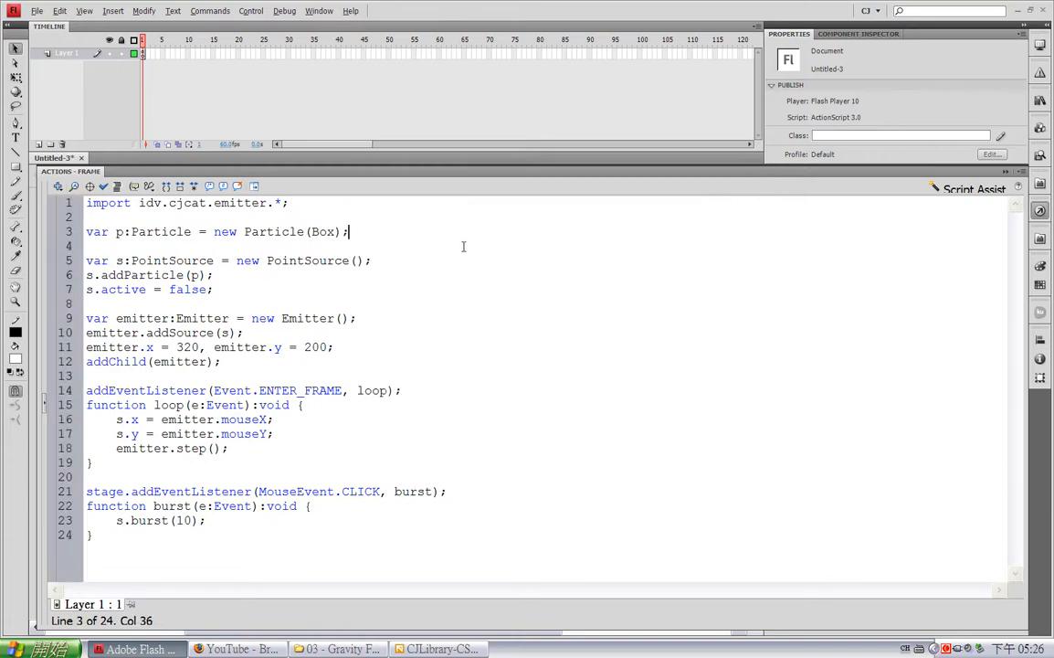
Set the particle rate to 1 and damping to 0.1, test the movie and close the preview.
{"action": "type", "text": "p."}
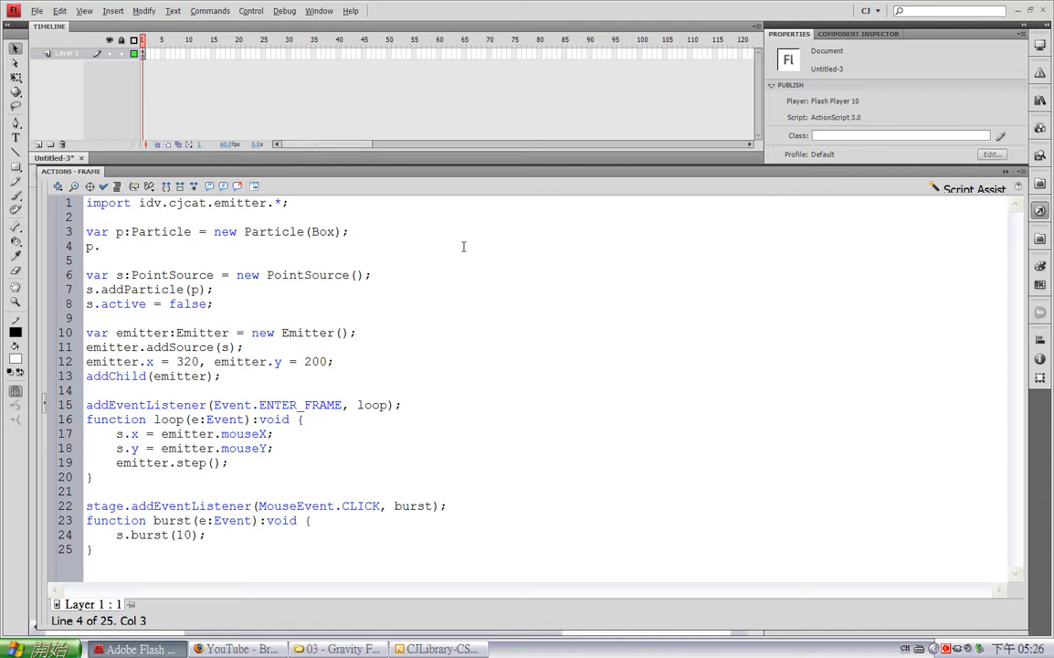
{"action": "type", "text": "rate ="}
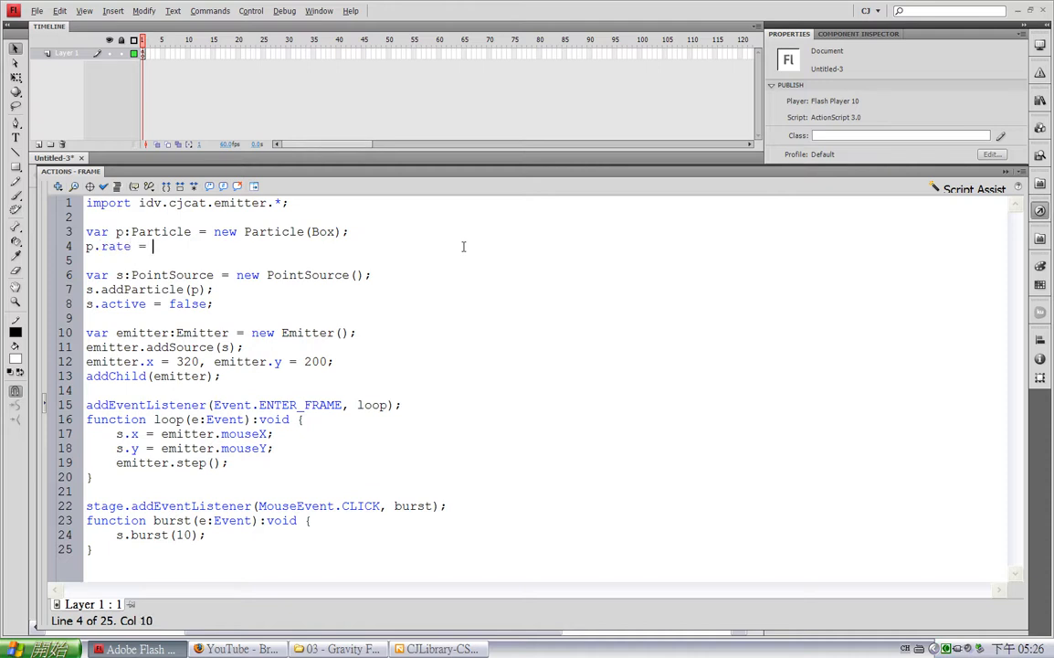
{"action": "type", "text": "1;"}
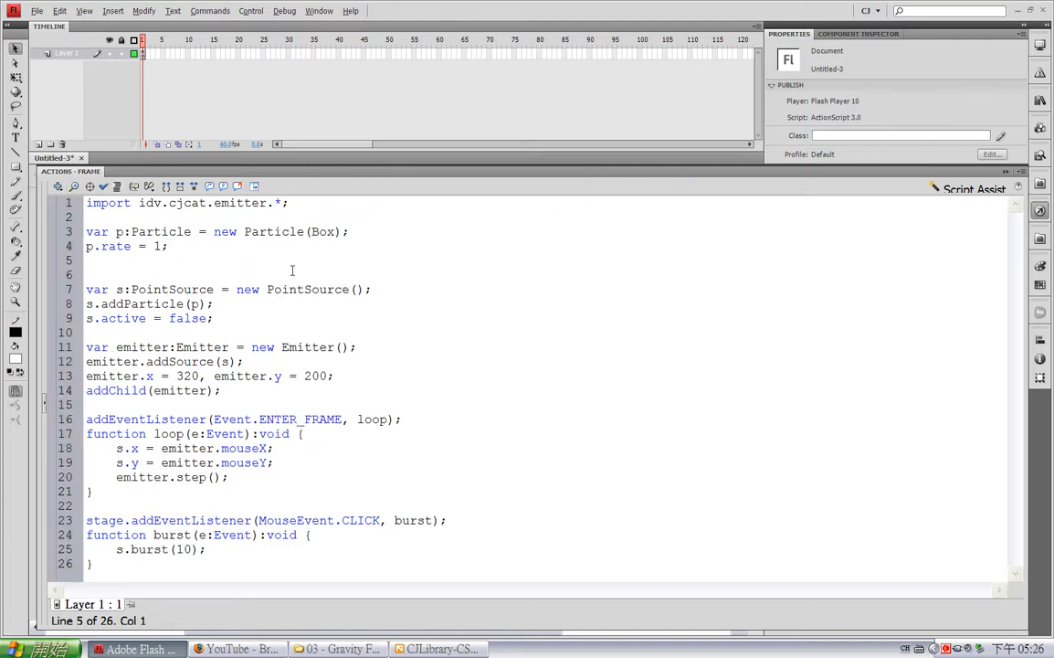
{"action": "type", "text": "p.damping = 0.1;"}
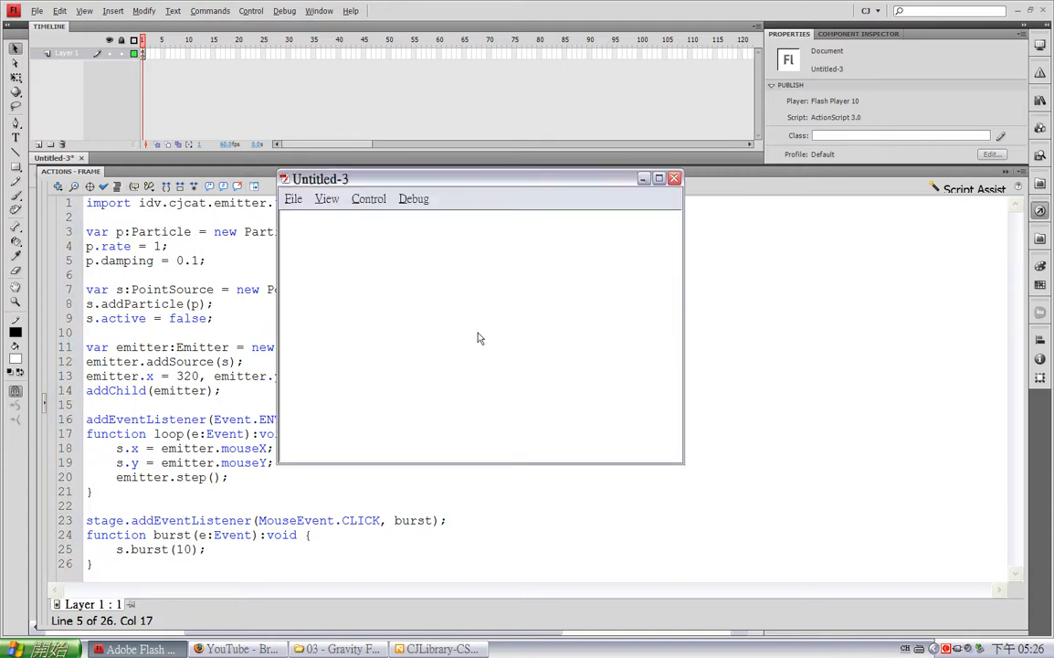
{"action": "left_click", "coordinate": [476, 333]}
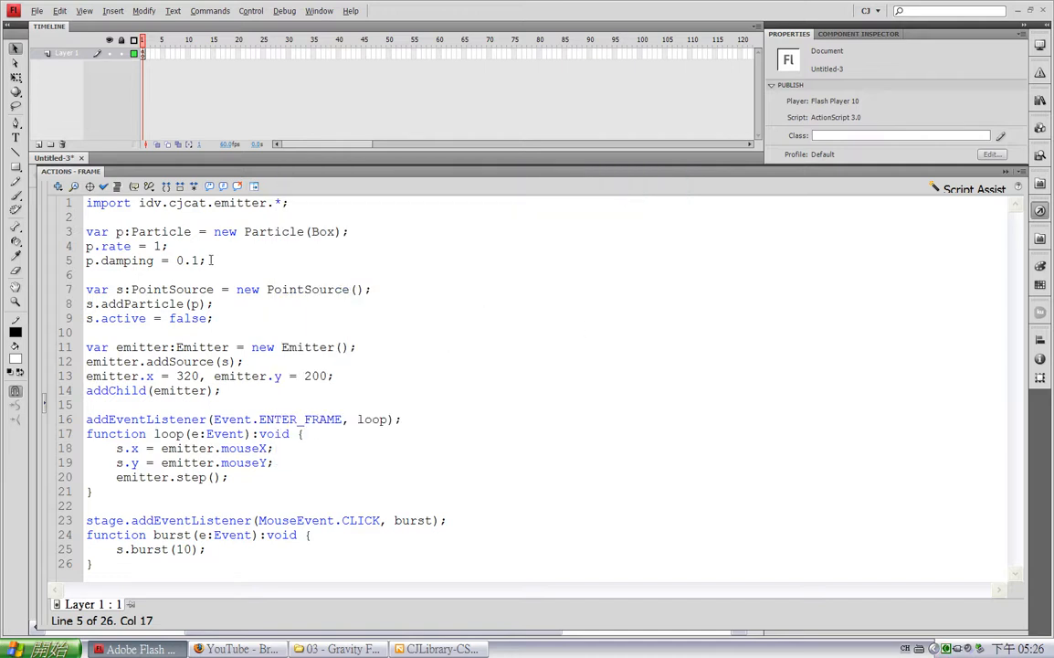
Set the particle speed to 20, watch boxes fly outward in the test, and close the preview.
{"action": "type", "text": "p.s"}
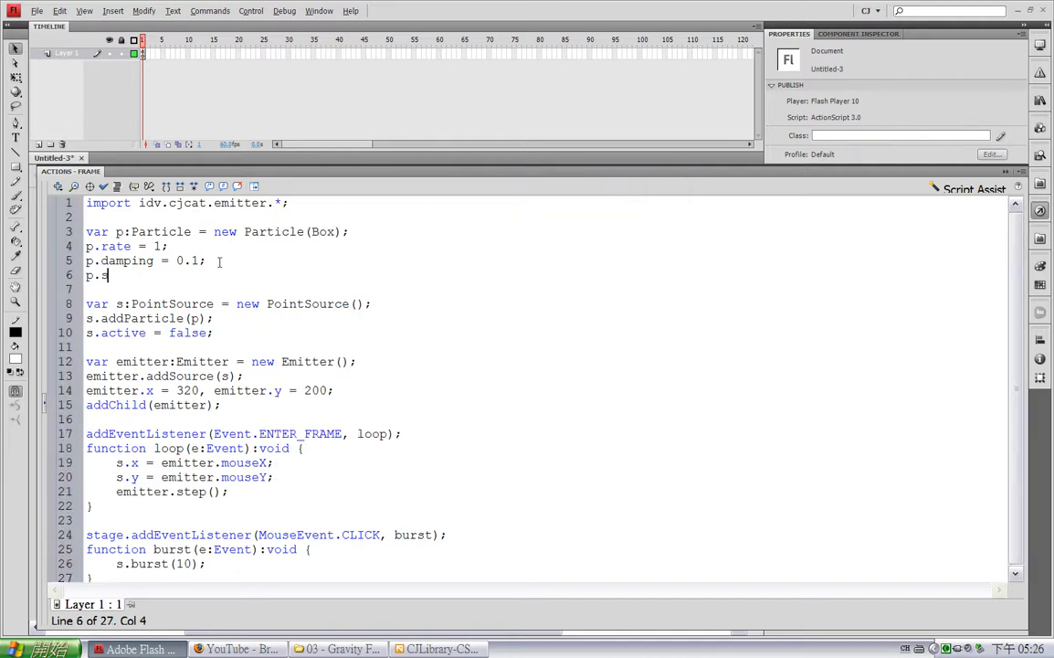
{"action": "type", "text": "peed ="}
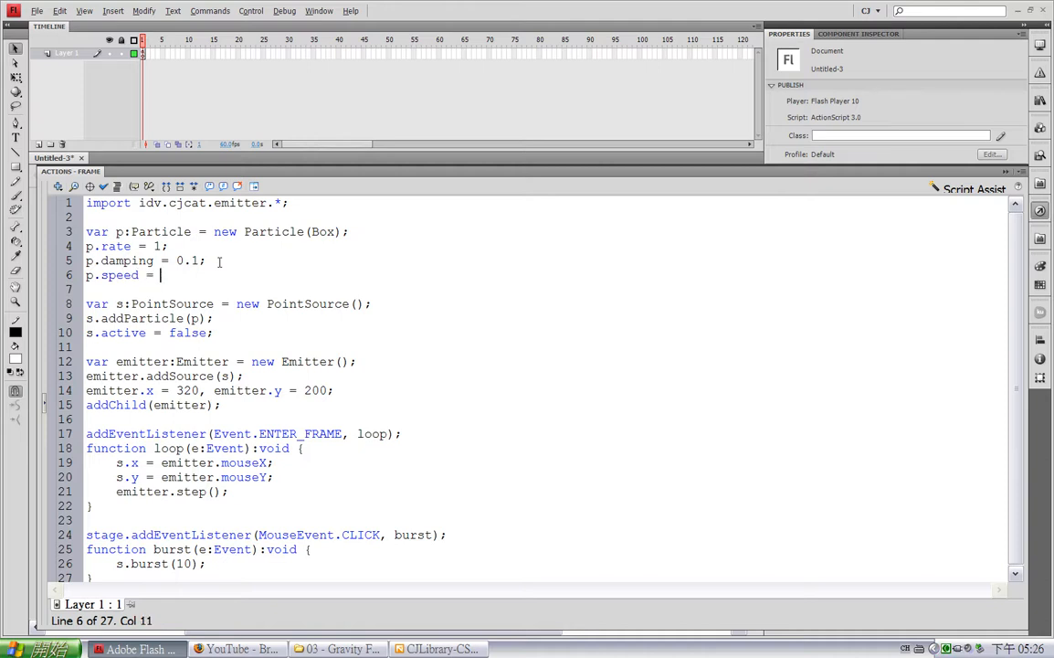
{"action": "type", "text": "20;"}
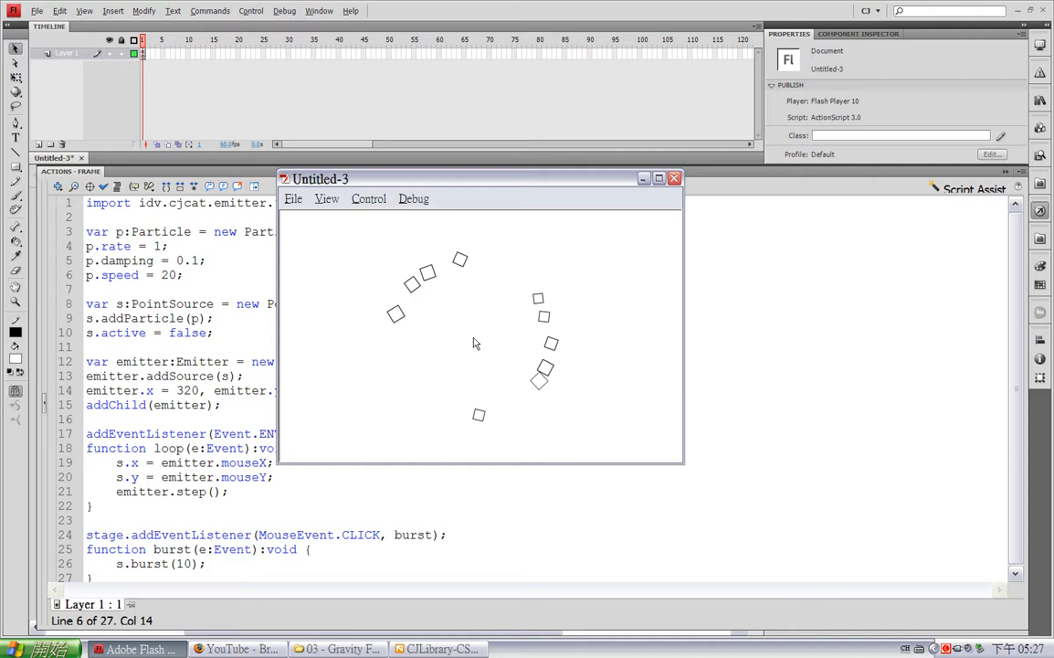
{"action": "left_click", "coordinate": [674, 178]}
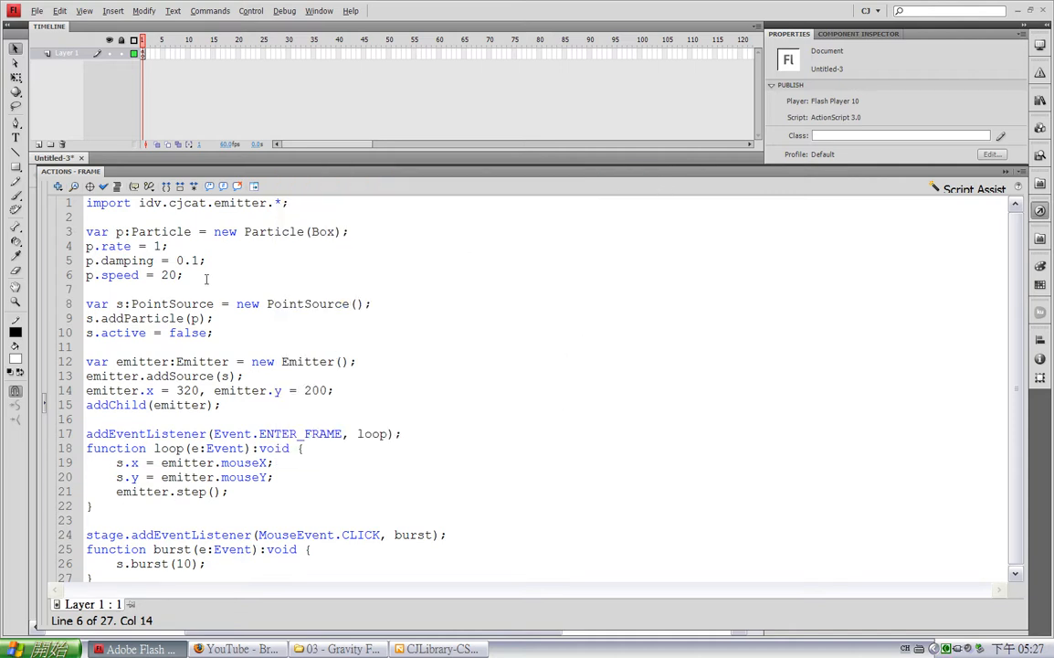
Set p.speedVar = 10 and run the test movie.
{"action": "type", "text": "p.s"}
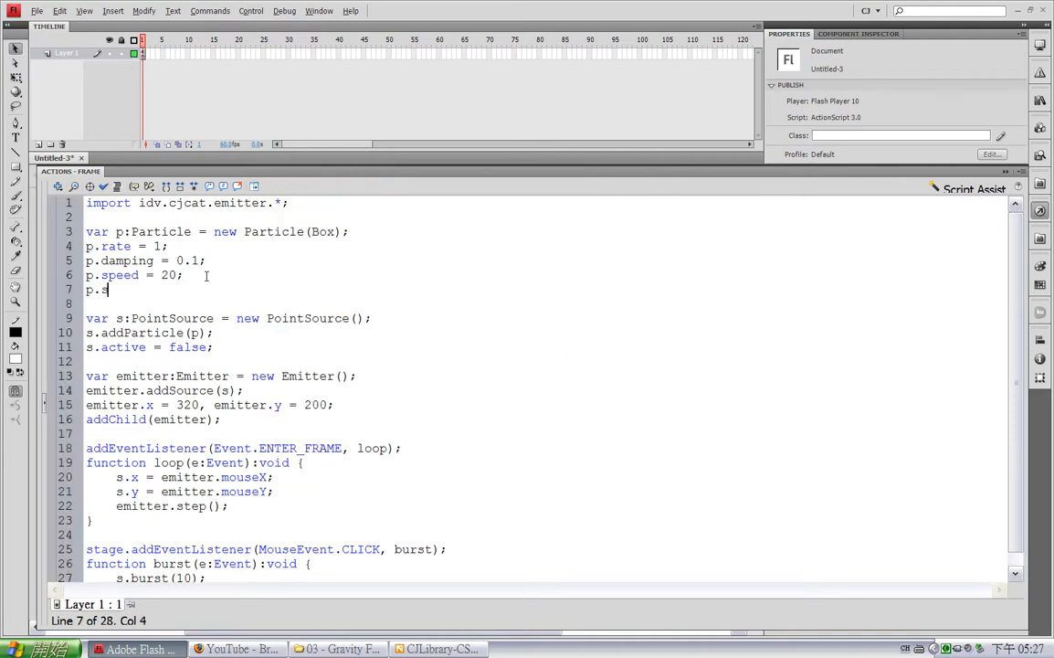
{"action": "type", "text": "peedVar"}
{"action": "type", "text": "p."}
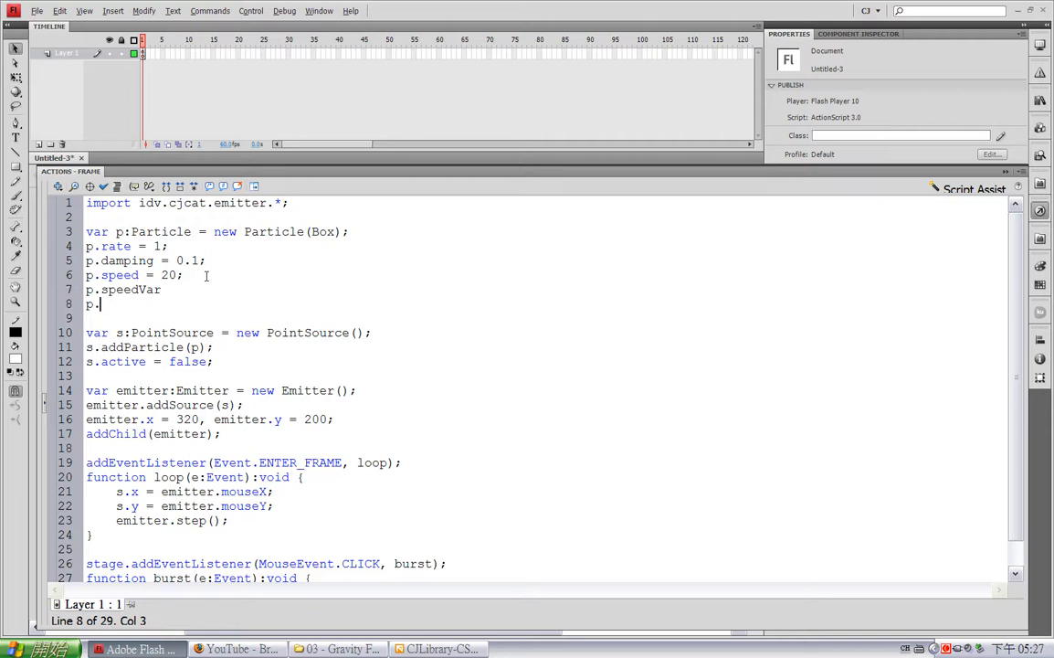
{"action": "type", "text": "scale"}
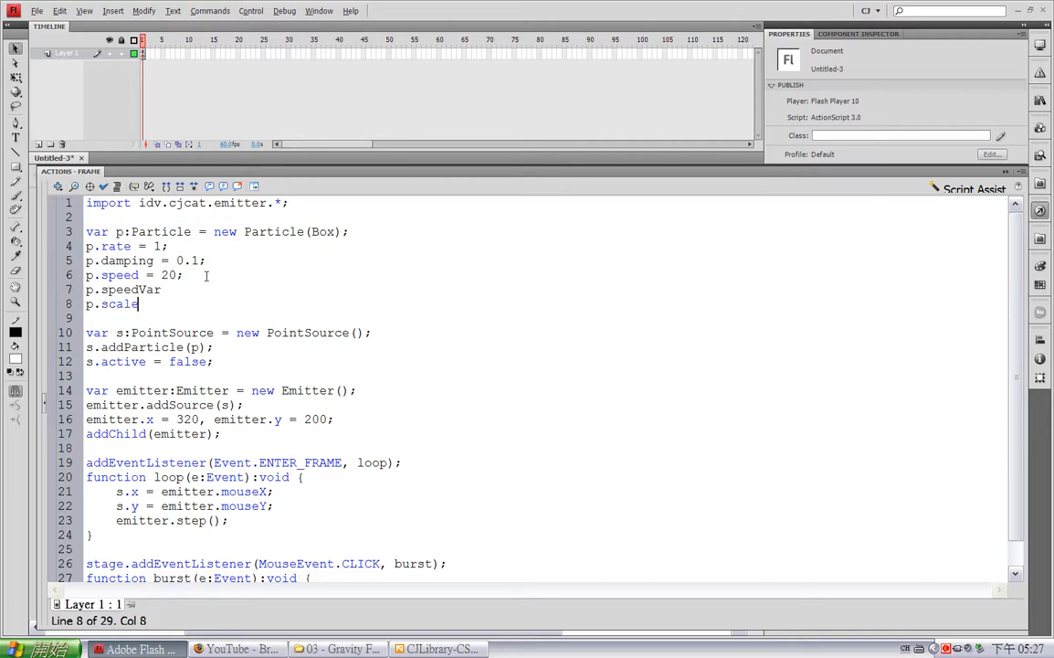
{"action": "type", "text": "Var"}
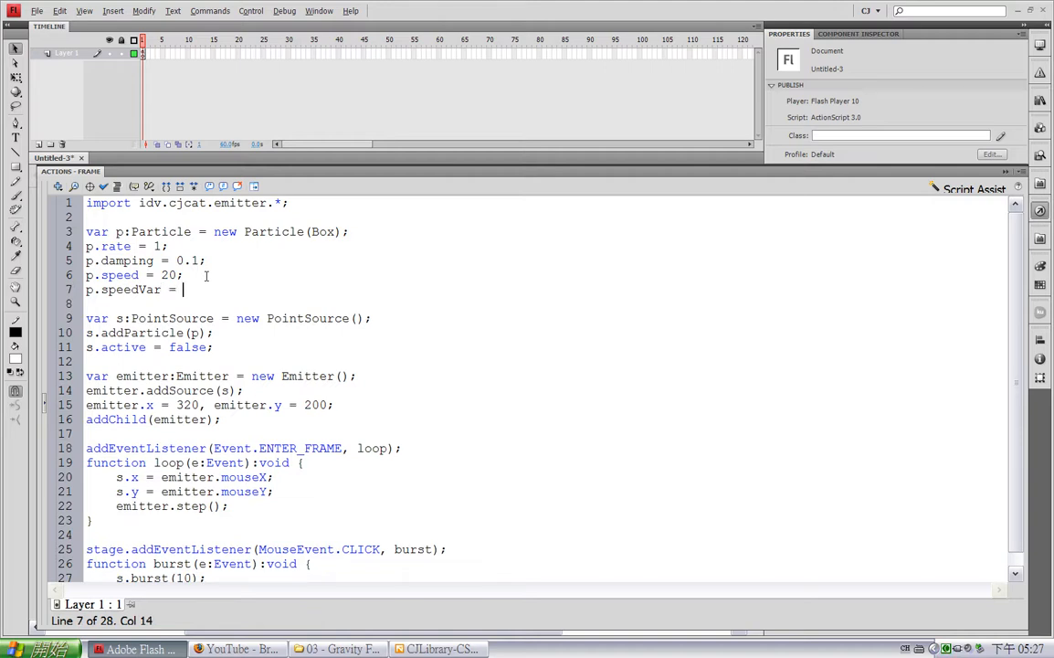
{"action": "type", "text": "10;"}
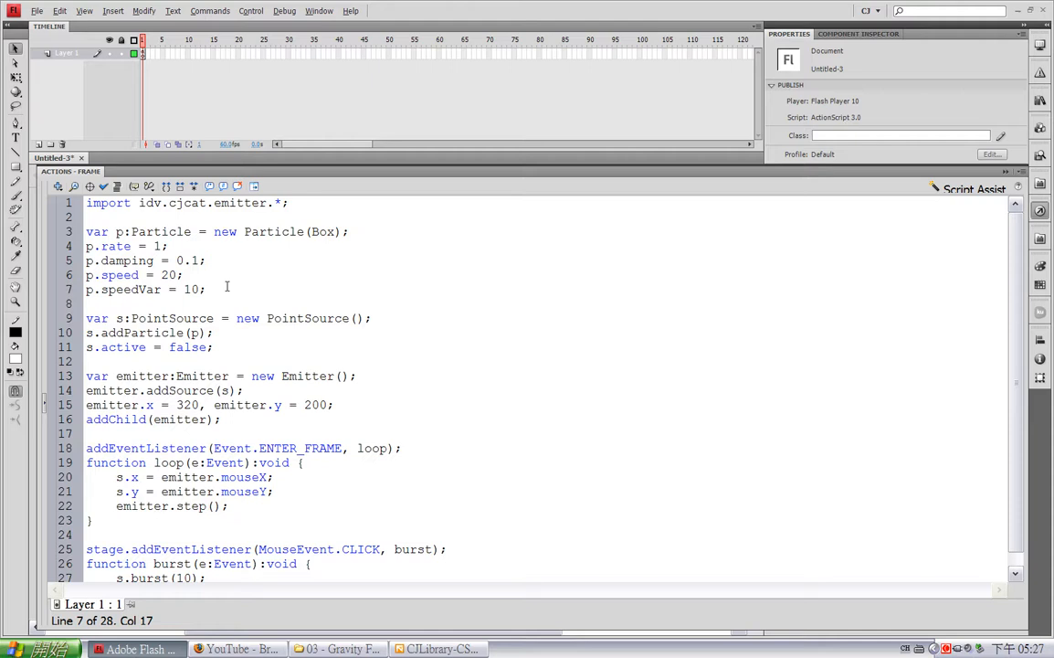
{"action": "double_click", "coordinate": [168, 275]}
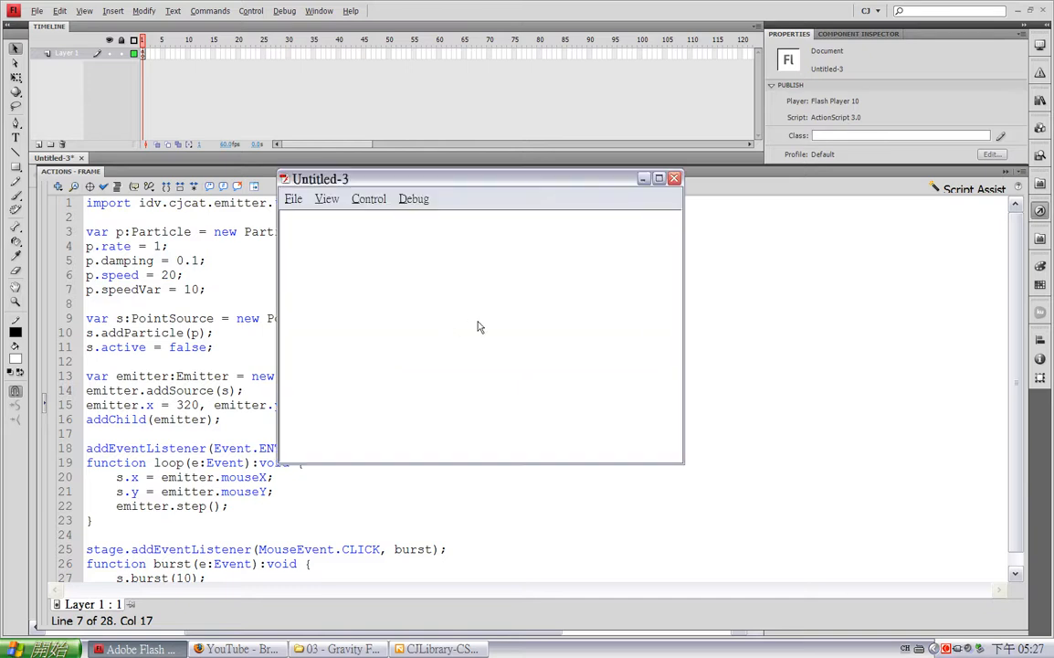
Change the burst to 30 particles and click the stage to scatter boxes in the preview.
{"action": "left_click", "coordinate": [480, 329]}
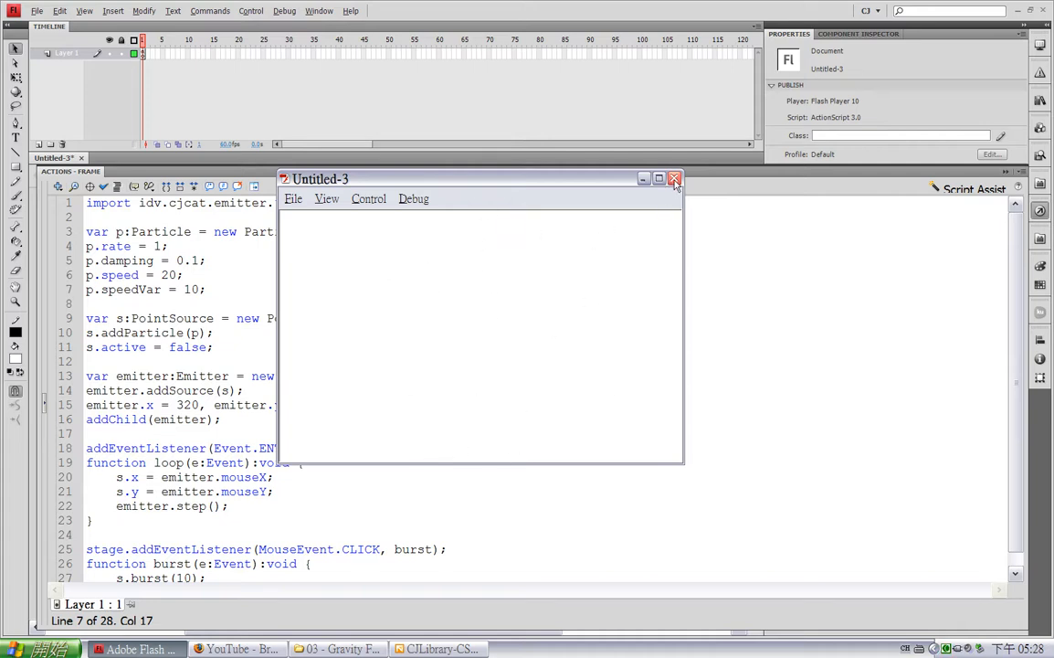
{"action": "left_click", "coordinate": [675, 179]}
{"action": "type", "text": "3"}
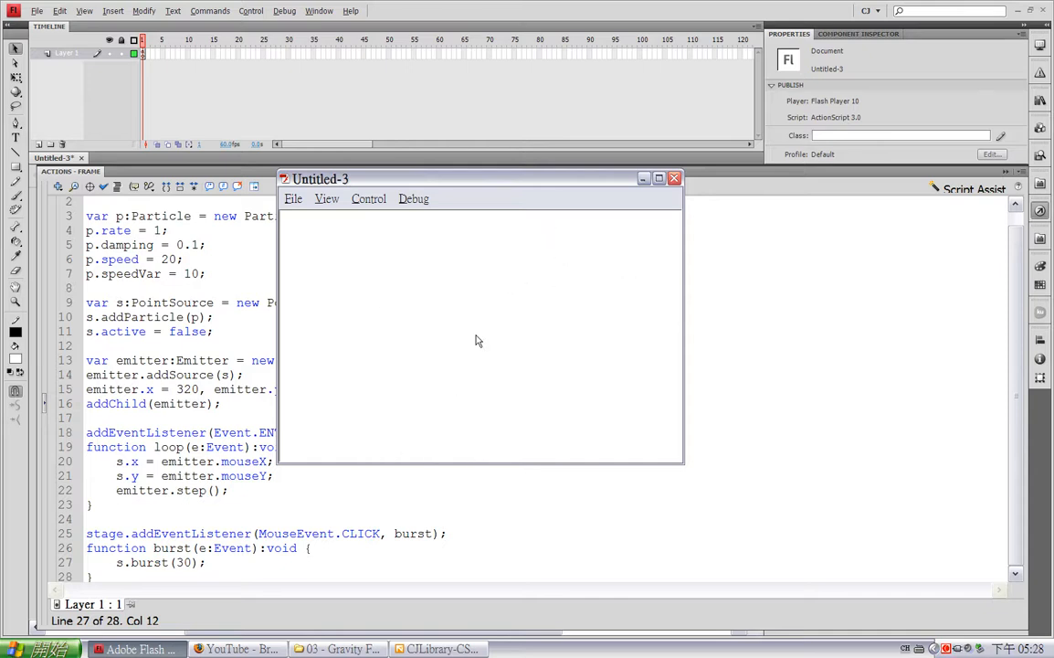
{"action": "left_click", "coordinate": [475, 341]}
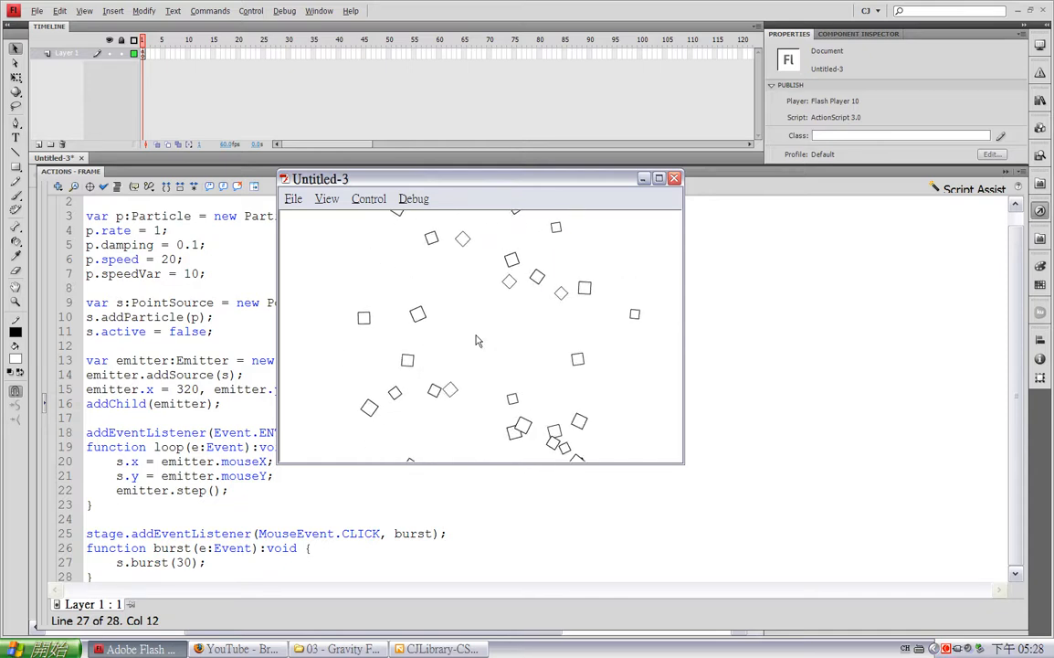